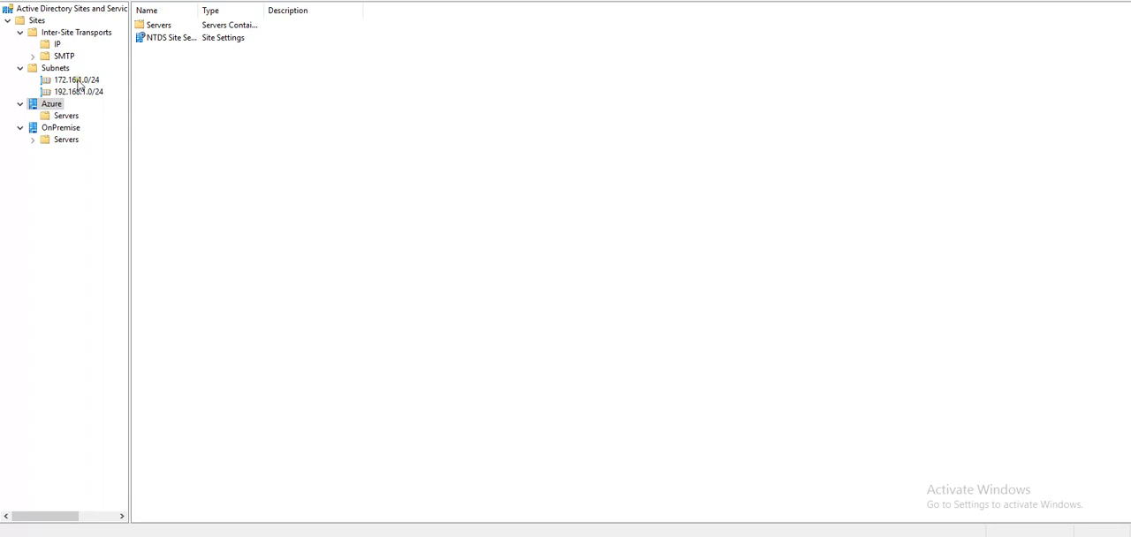
- Advance the DC2 wizard to Additional Options, replicating from any domain controller
click(57, 44)
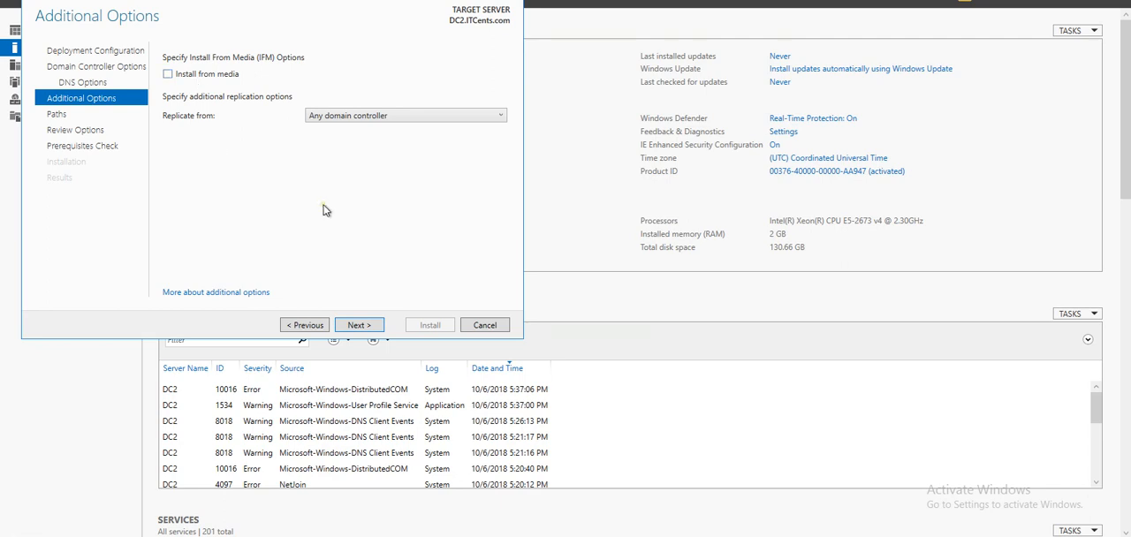
- Continue past Additional Options, Paths and Review to run the prerequisites check and start installation
click(359, 325)
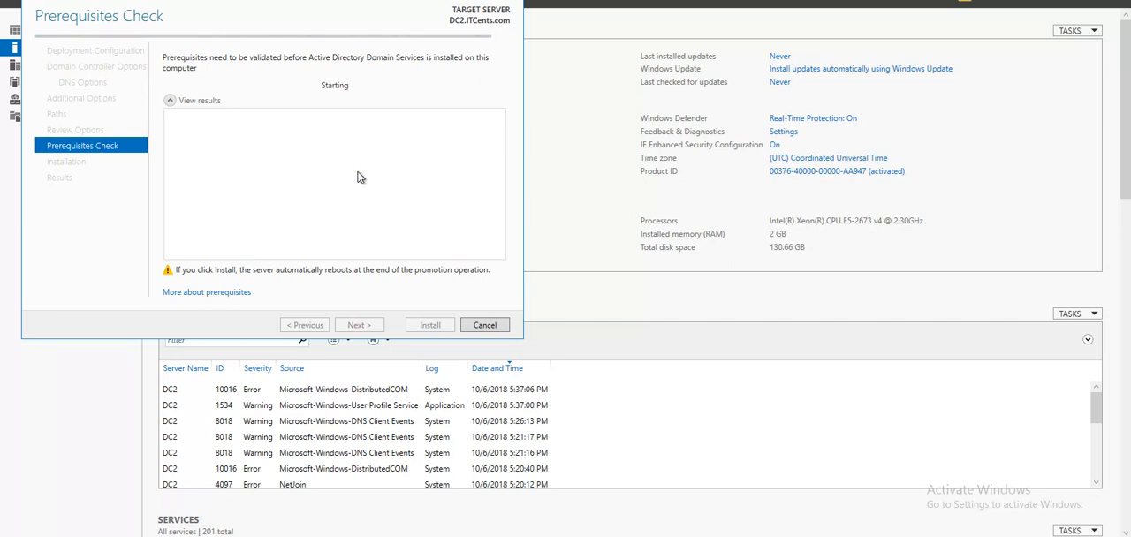
click(430, 326)
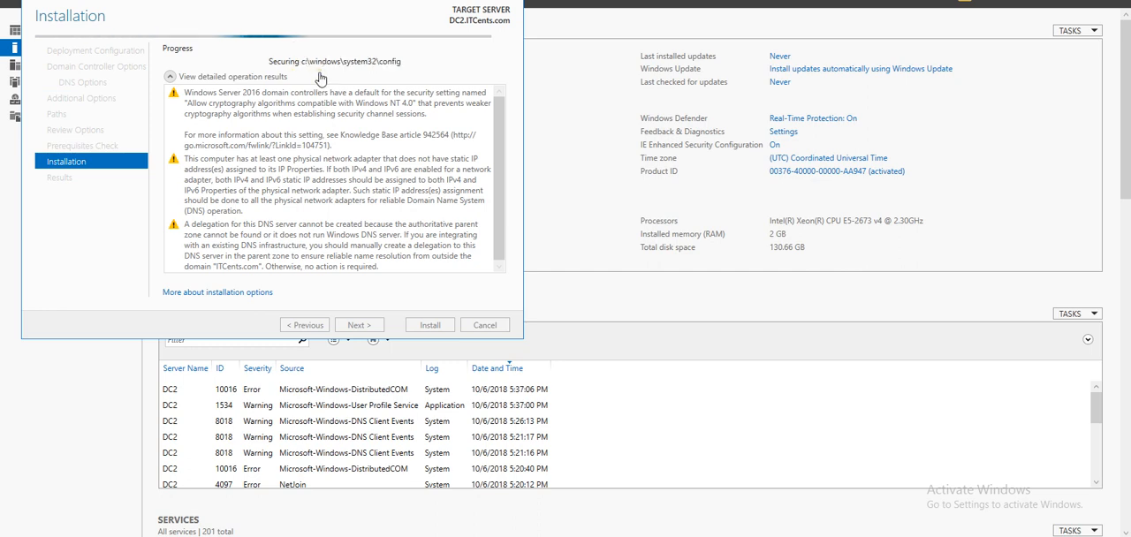